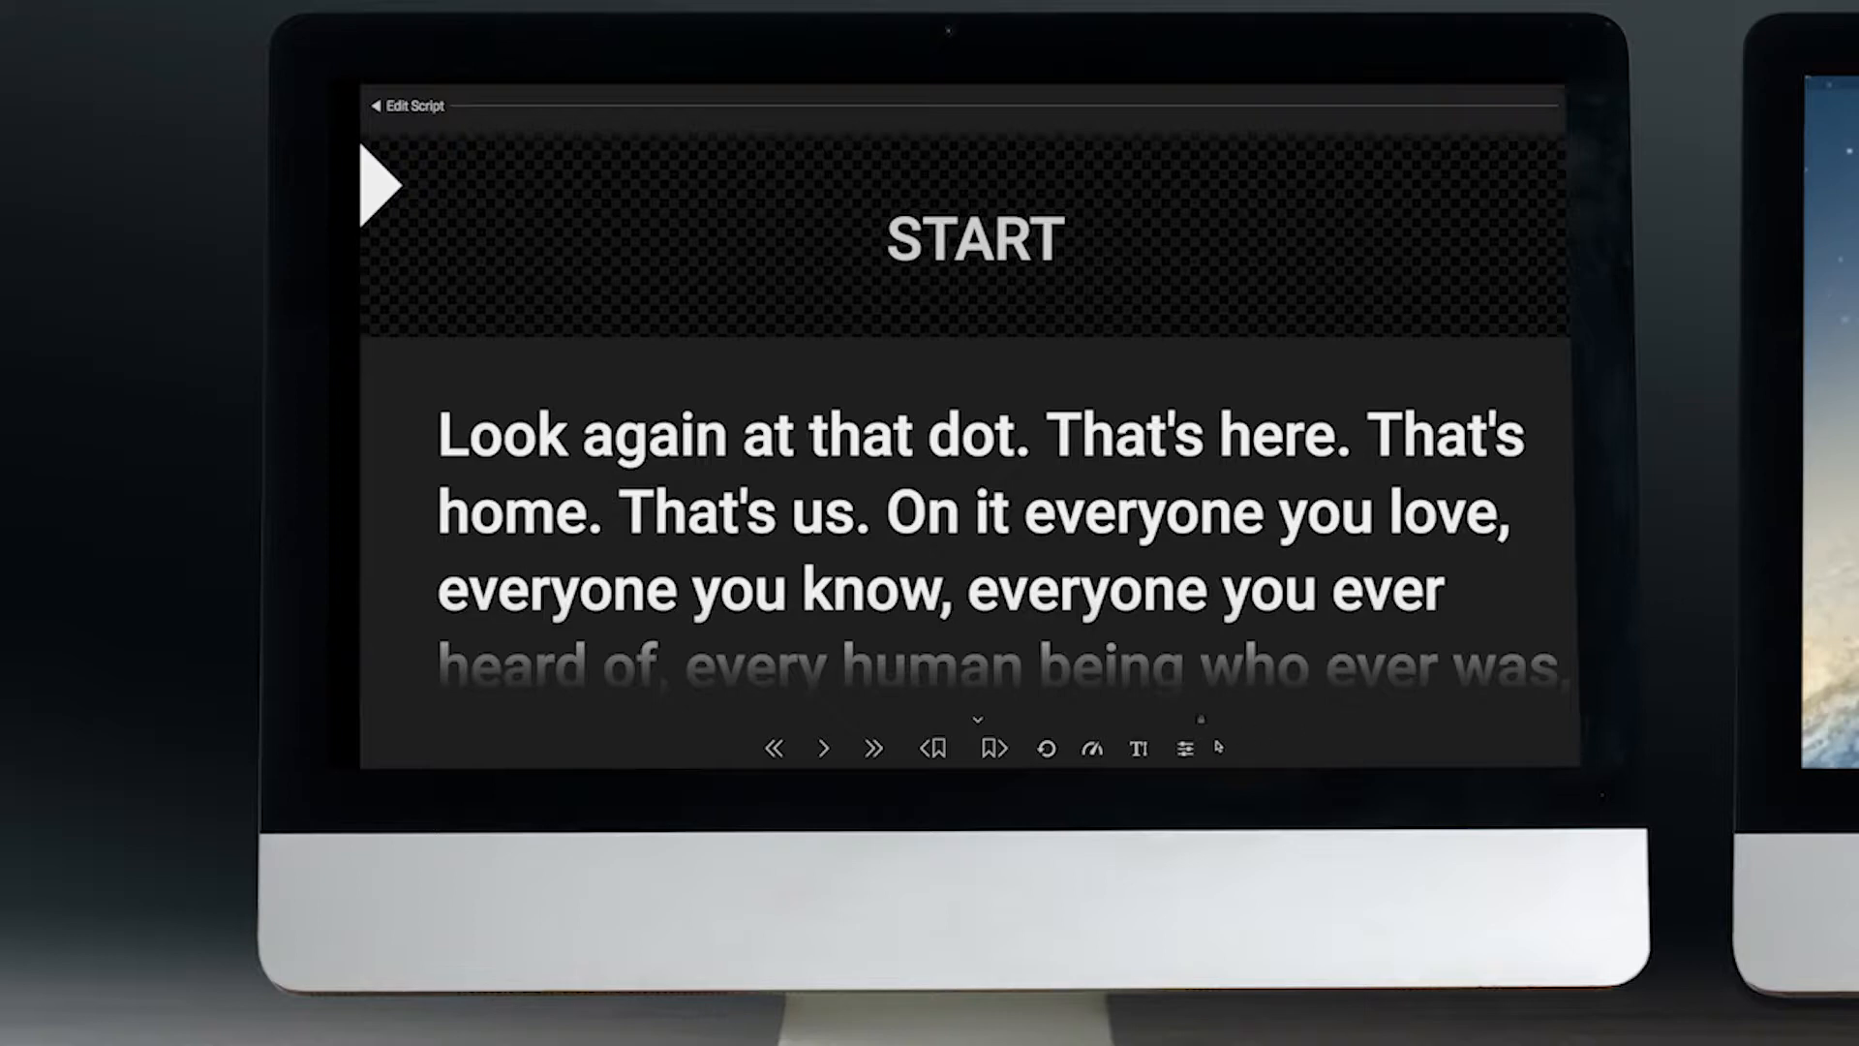
Step: Bring up the teleprompter Settings panel to reach the Display Settings
{"action": "left_click", "coordinate": [1183, 748]}
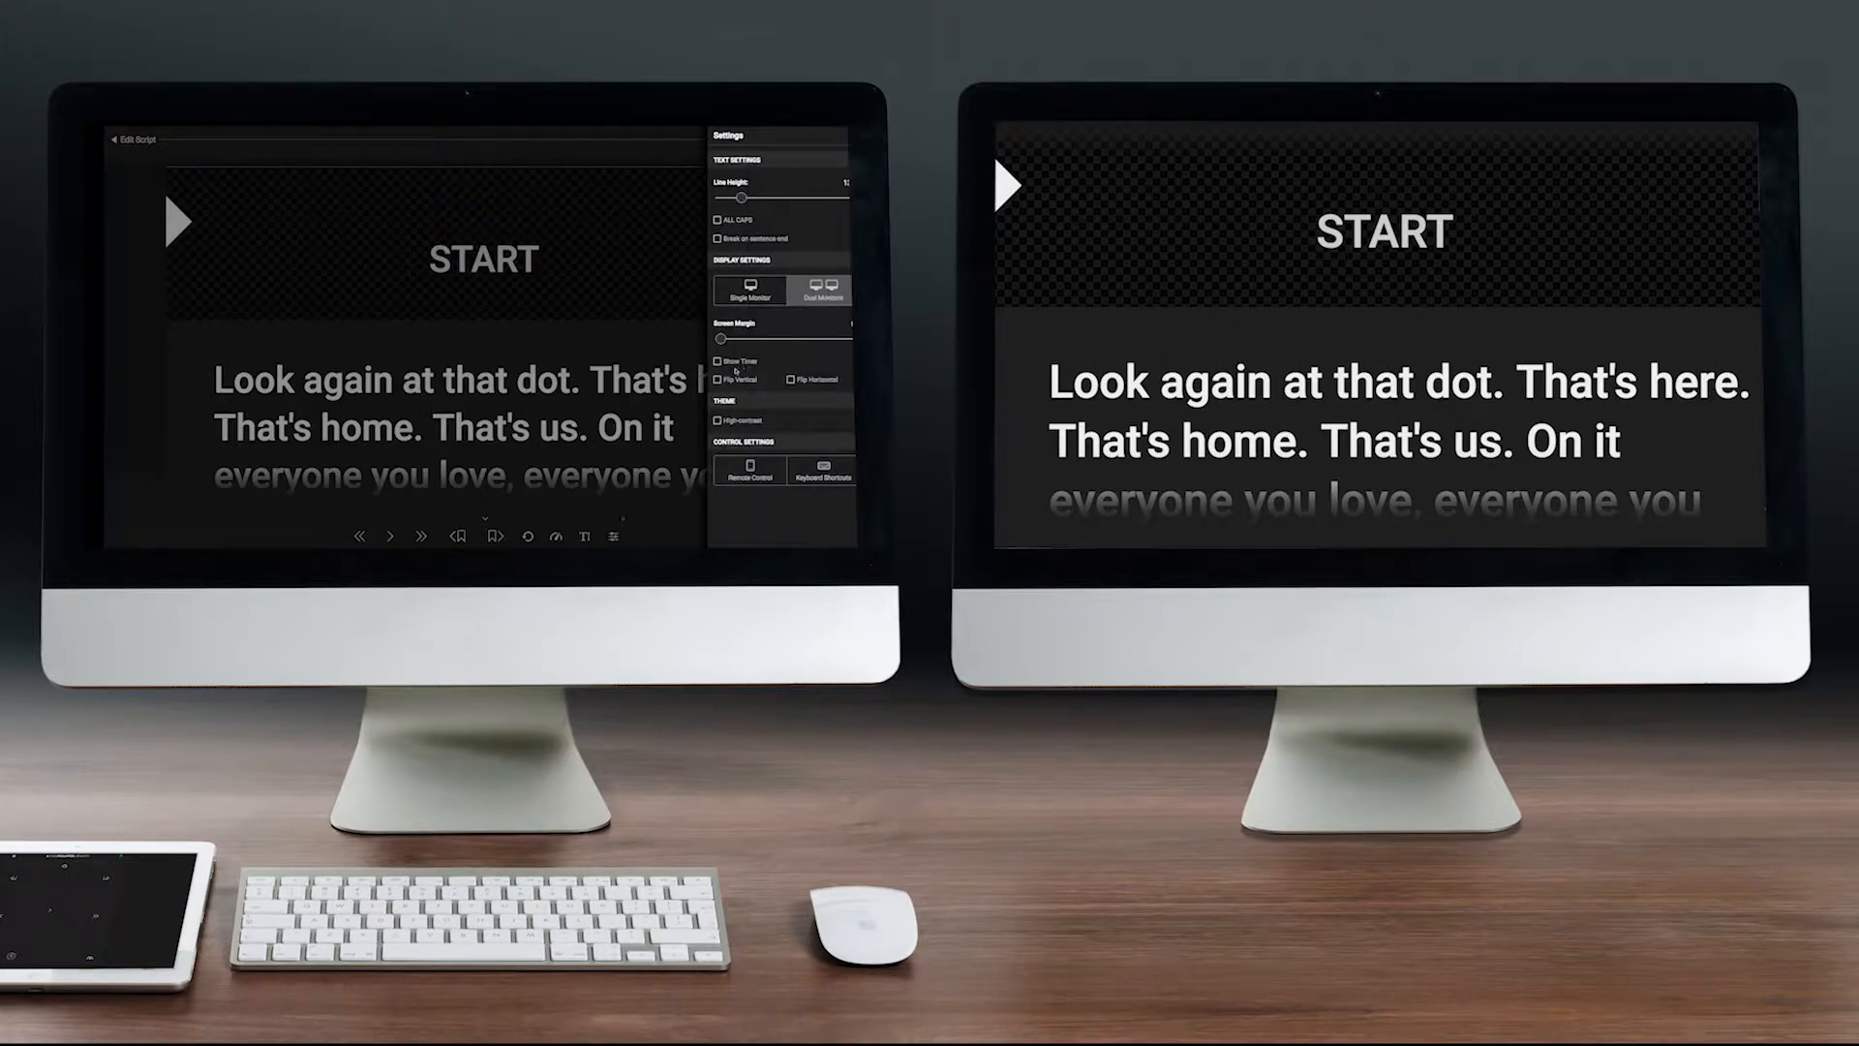
Step: Enable Flip Vertical for the talent display and bring Settings back up
{"action": "left_click", "coordinate": [717, 379]}
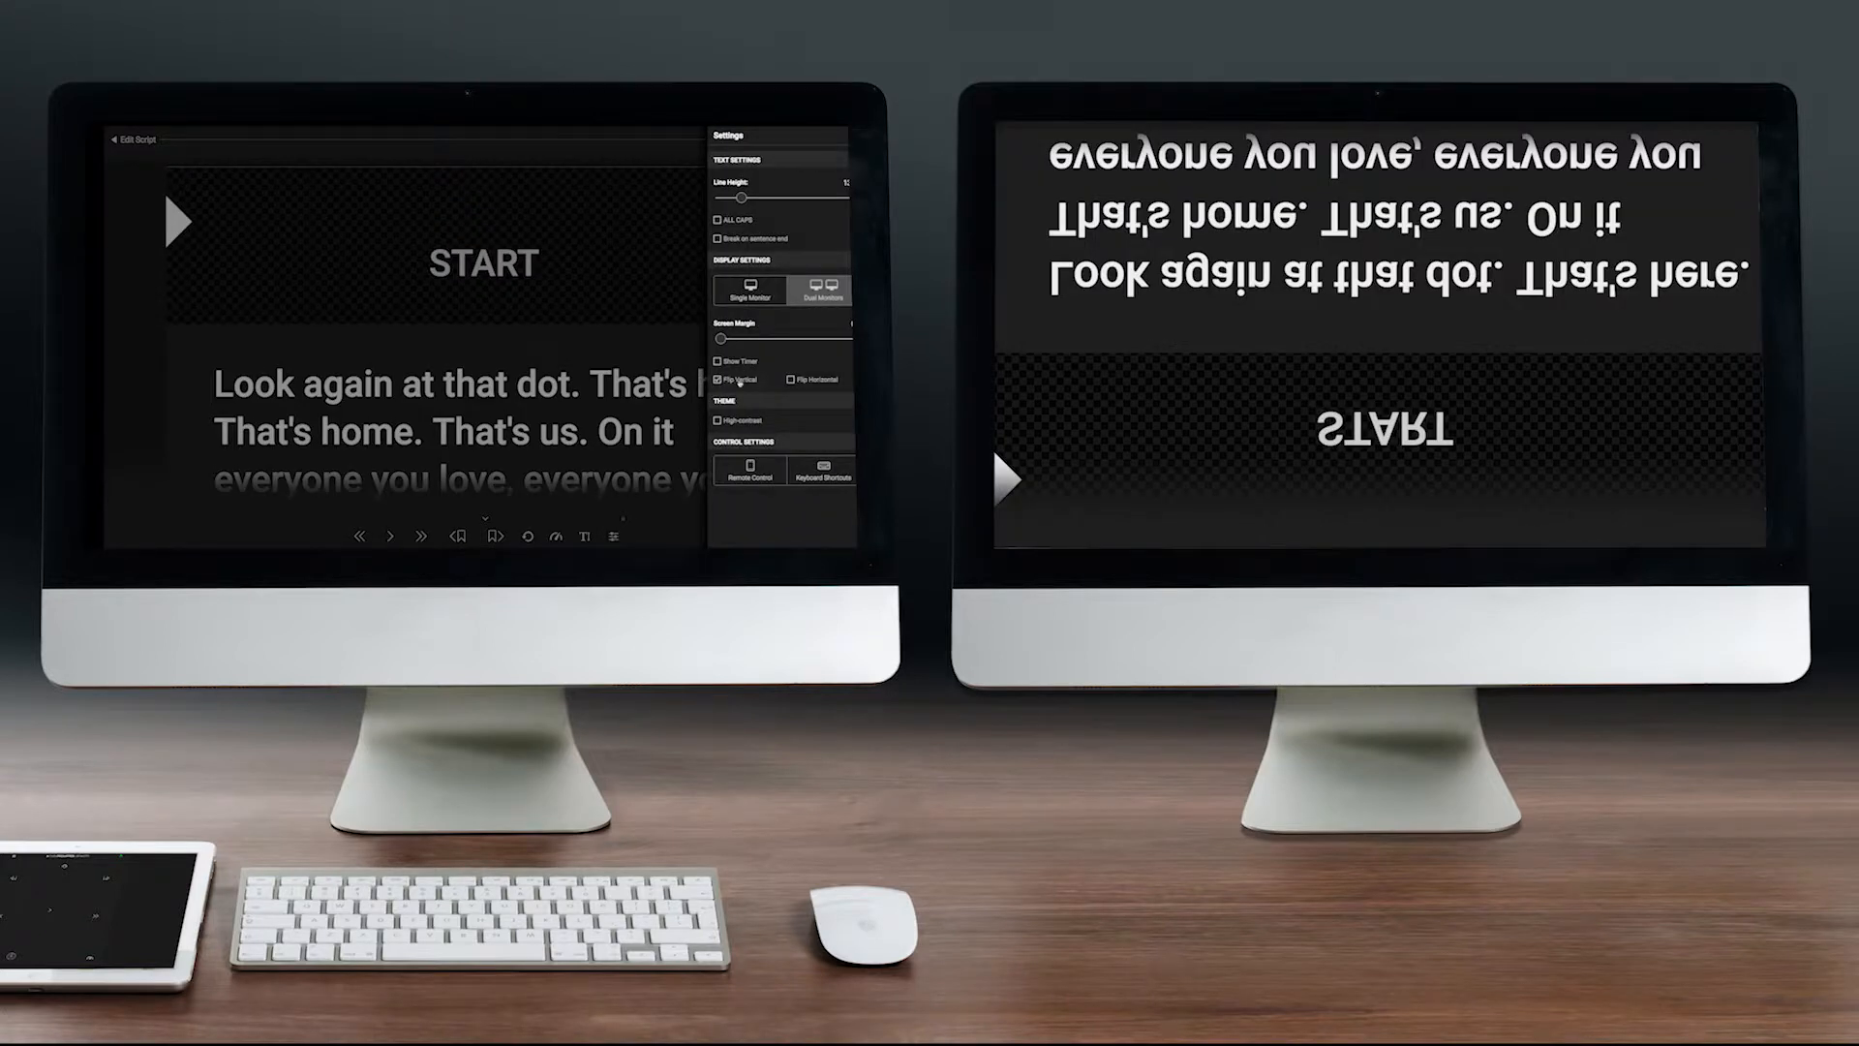
{"action": "left_click", "coordinate": [785, 379]}
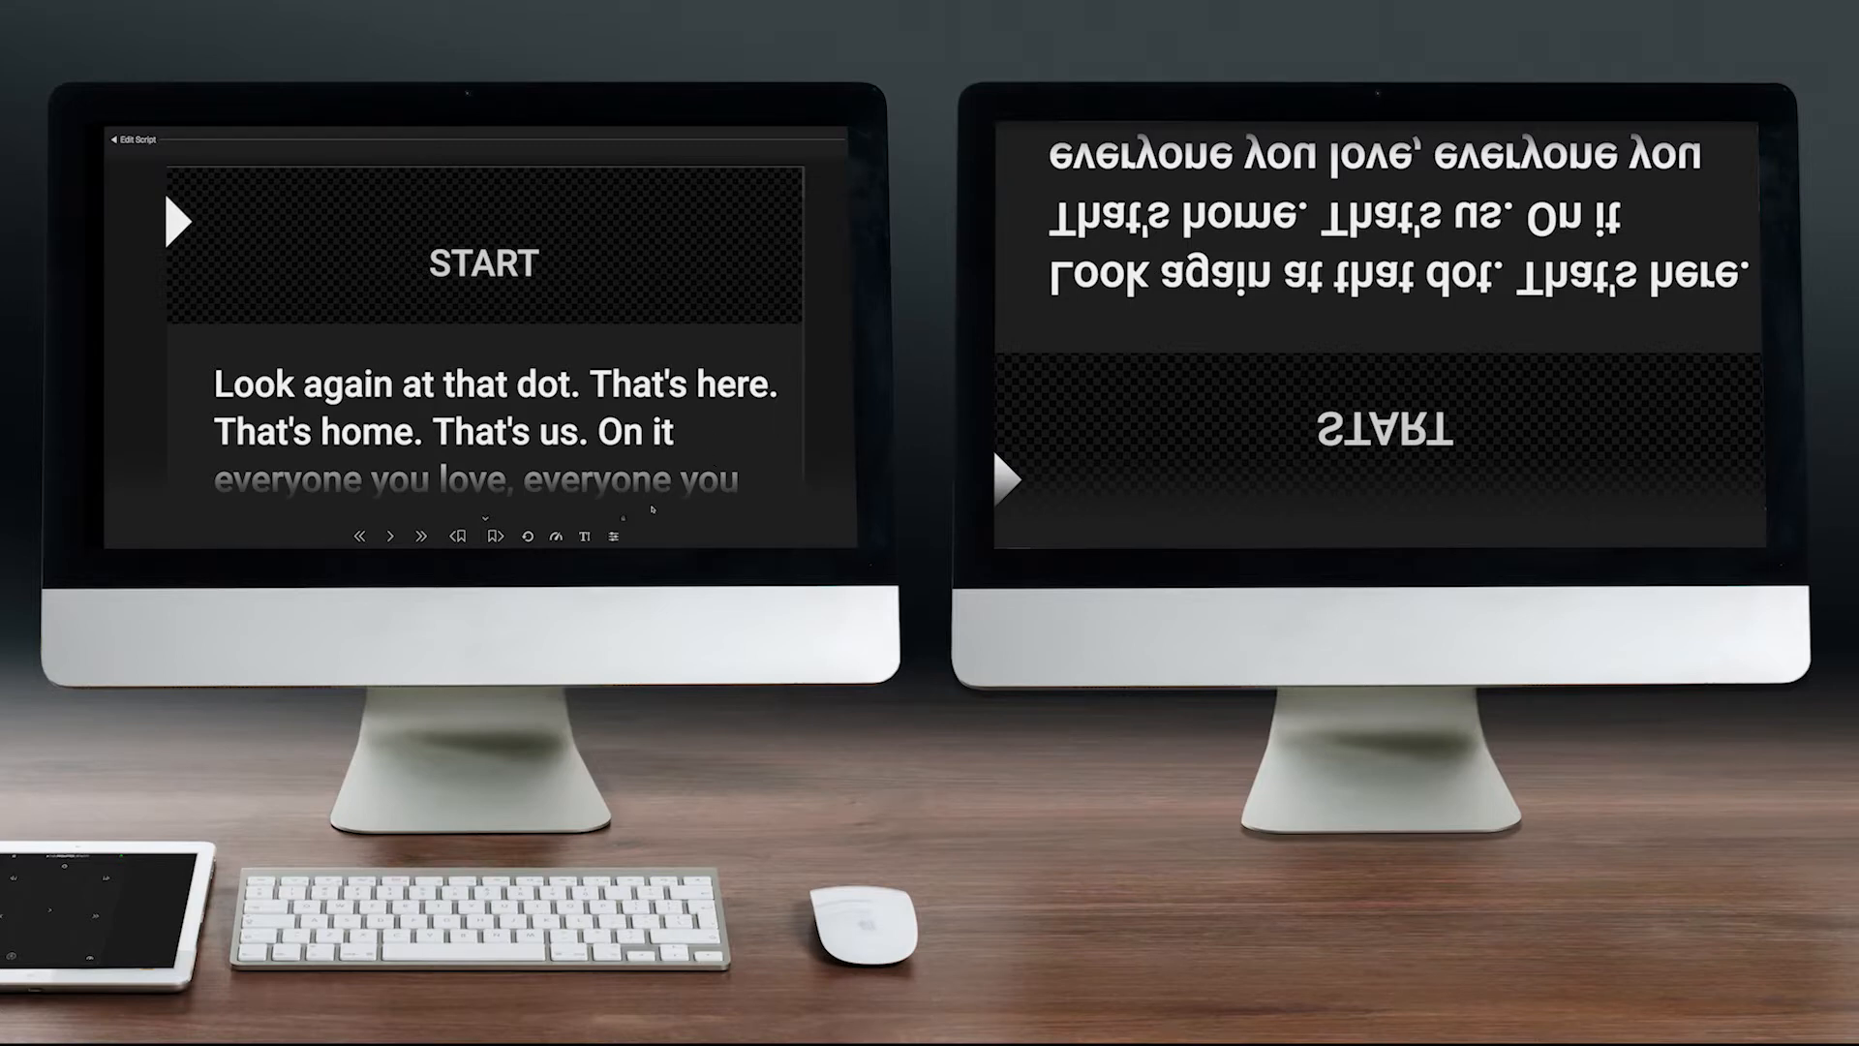
{"action": "left_click", "coordinate": [616, 535]}
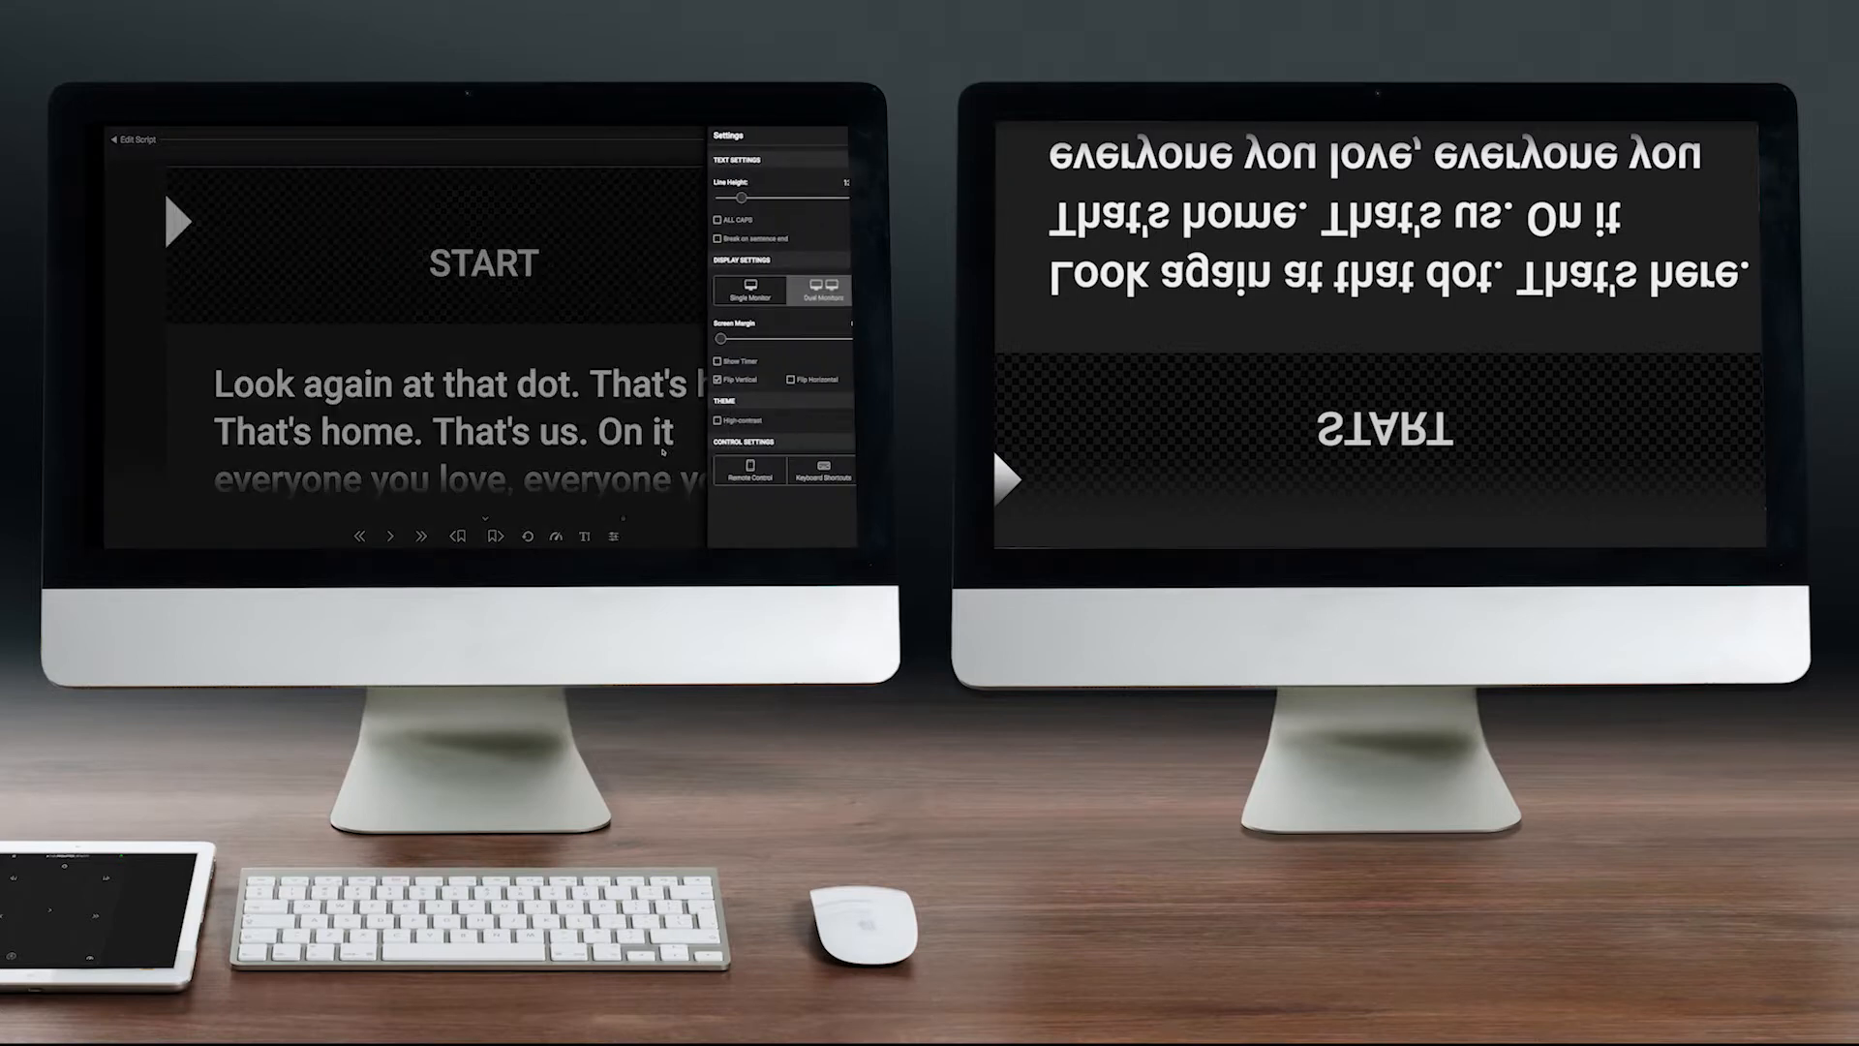